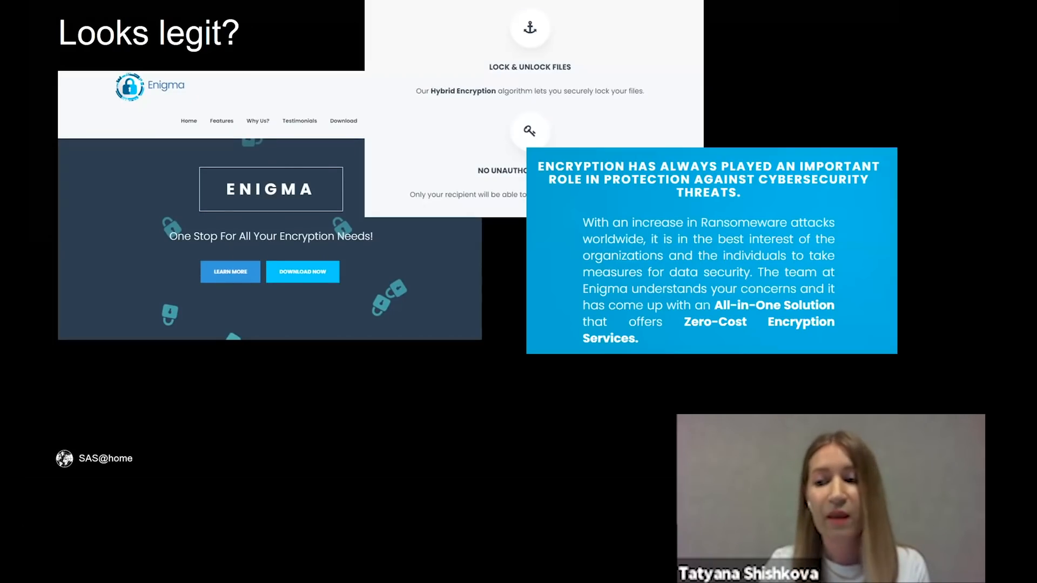
# Step: Advance from the 'Looks legit?' slide to the Payload slide listing Enigma.ps1 and dropped executables
pyautogui.click(302, 272)
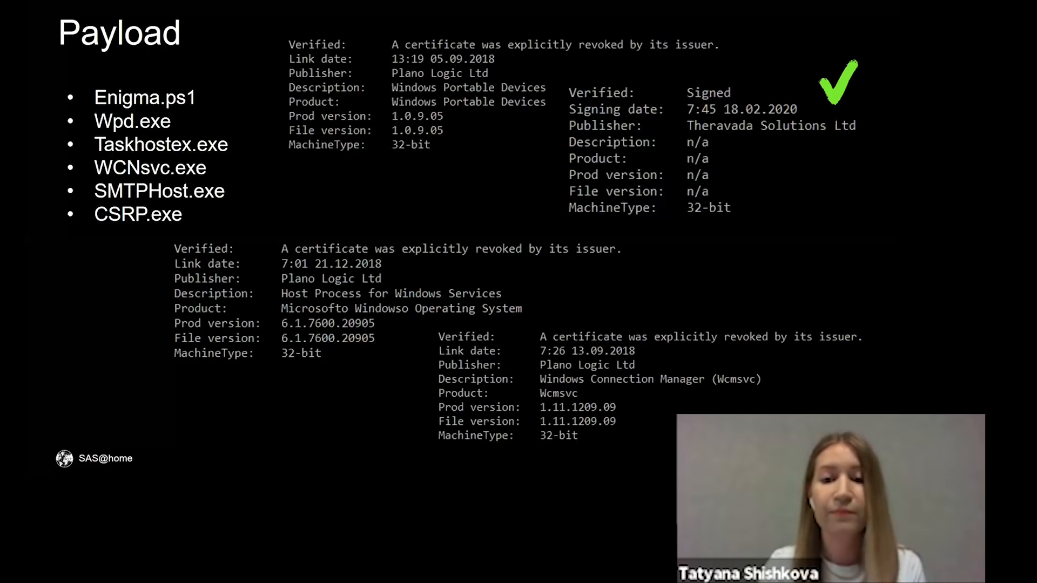
pyautogui.press('Right')
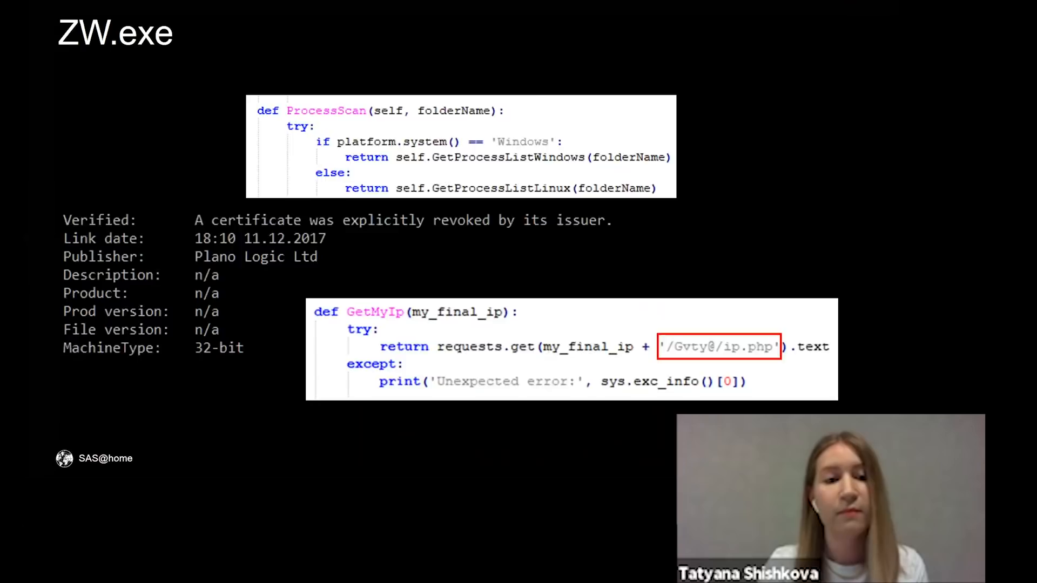
# Step: Advance to the RW.exe slide with the ROMEO path and mozillaupdates.us servers
pyautogui.press('Right')
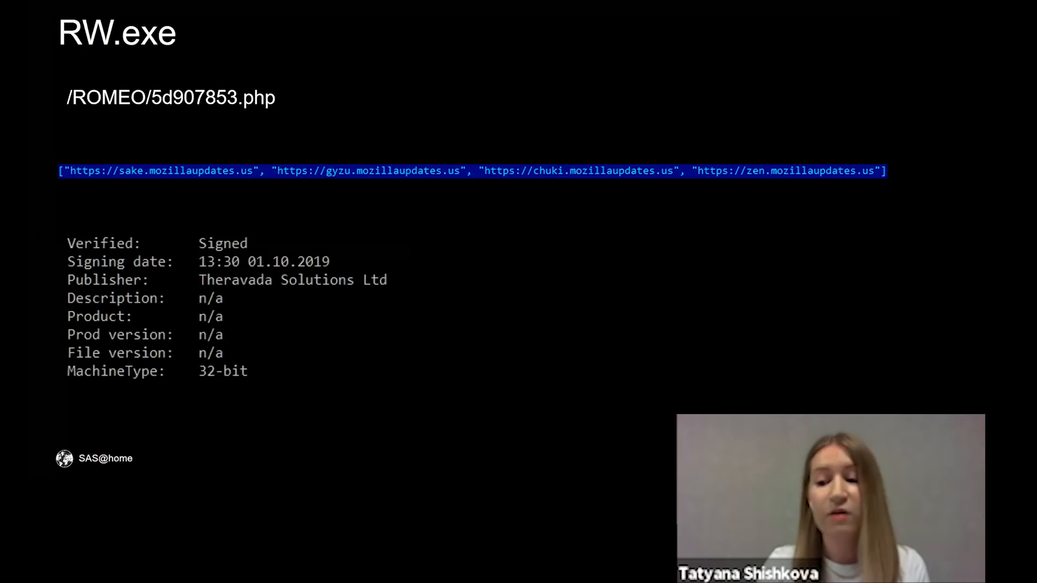